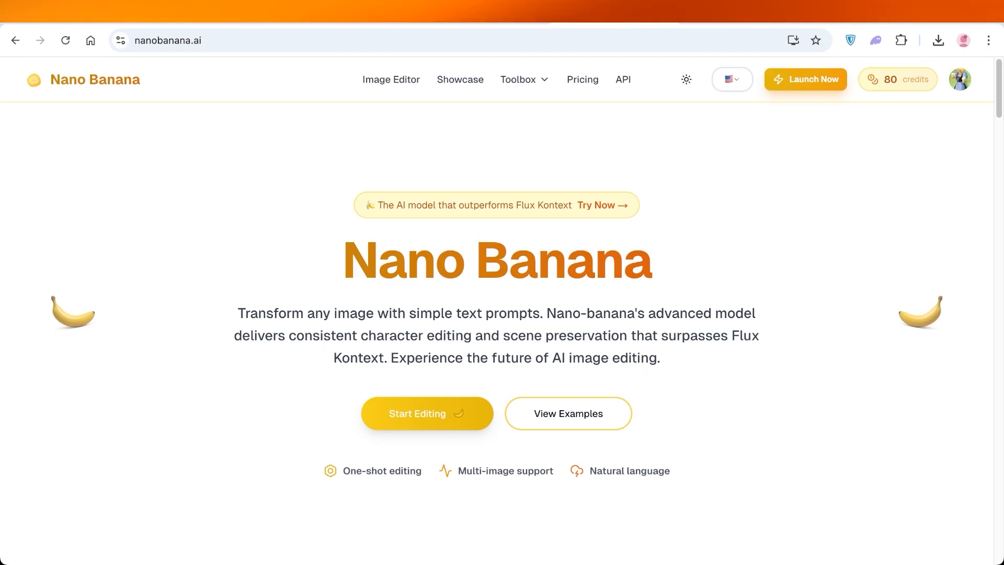
Step: Scroll the nanobanana.ai homepage down to the Try The AI Editor section with its Prompt Engine
scroll("up", 3)
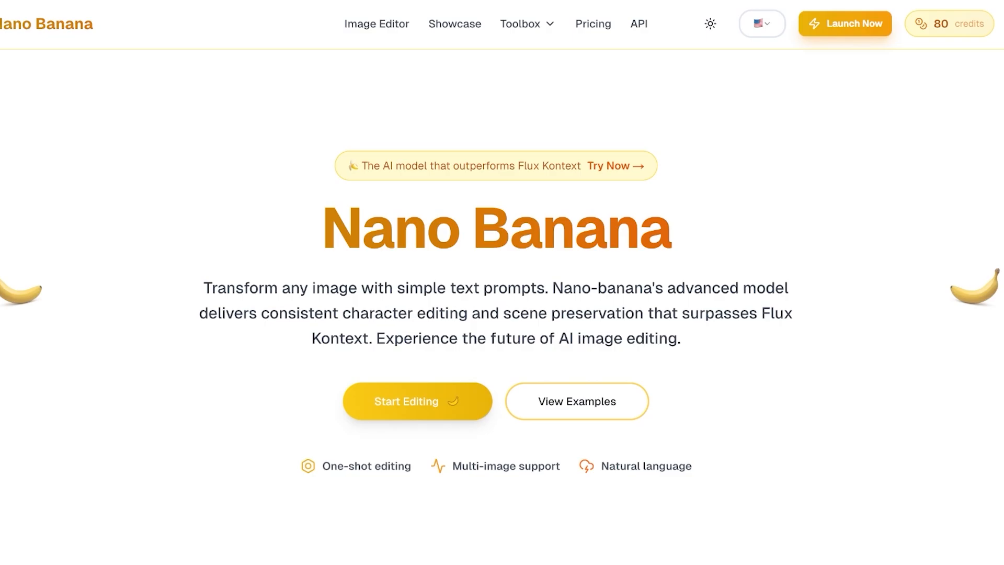
scroll("down", 3)
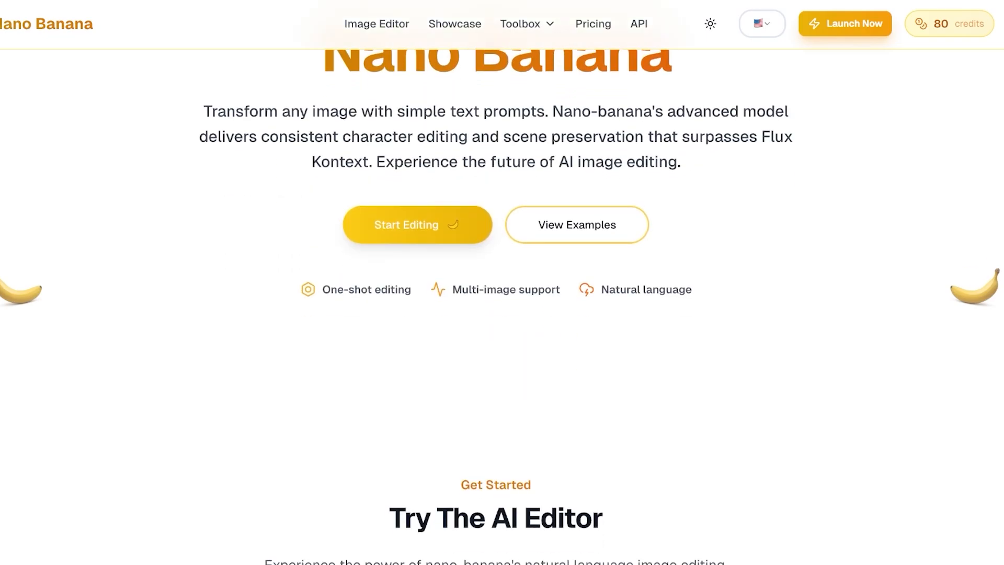
scroll("down", 3)
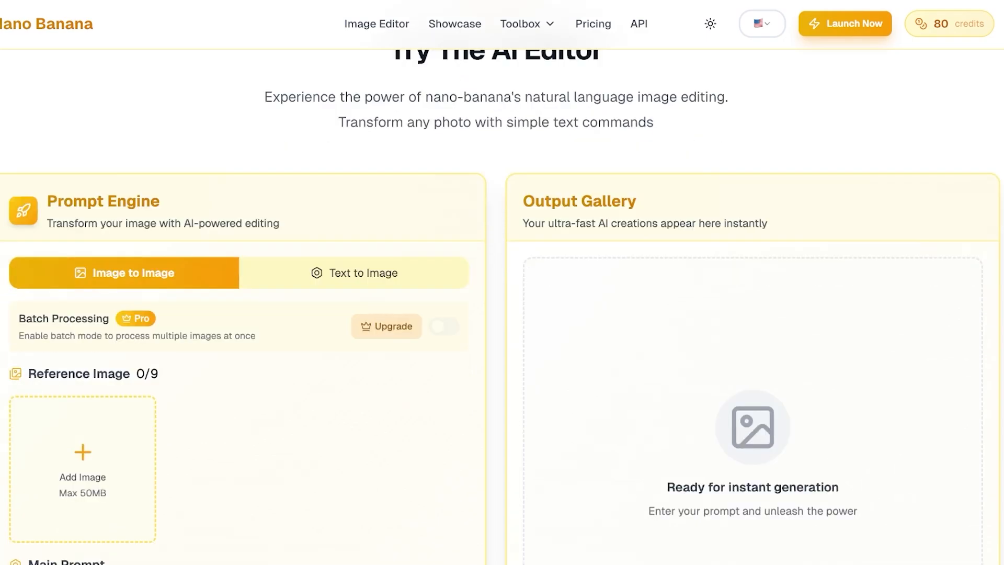
scroll("down", 3)
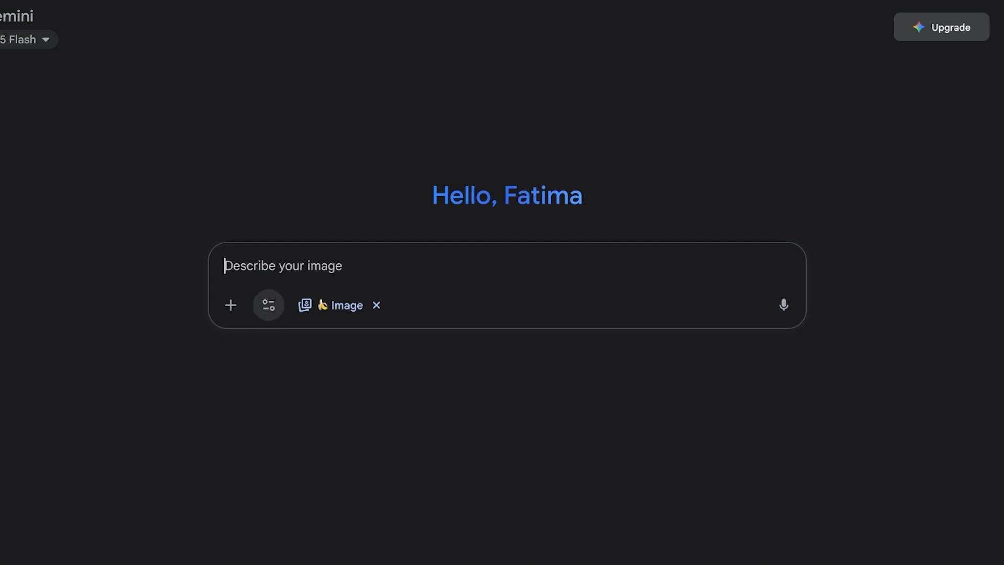
Step: Attach the café photo of a woman drinking coffee via Upload files in the prompt bar
left_click(230, 305)
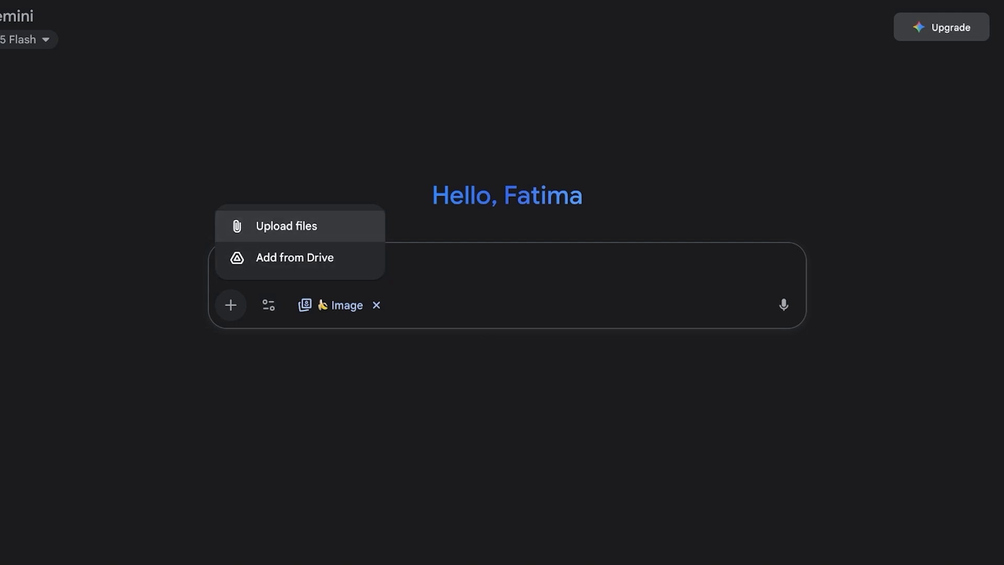
left_click(286, 226)
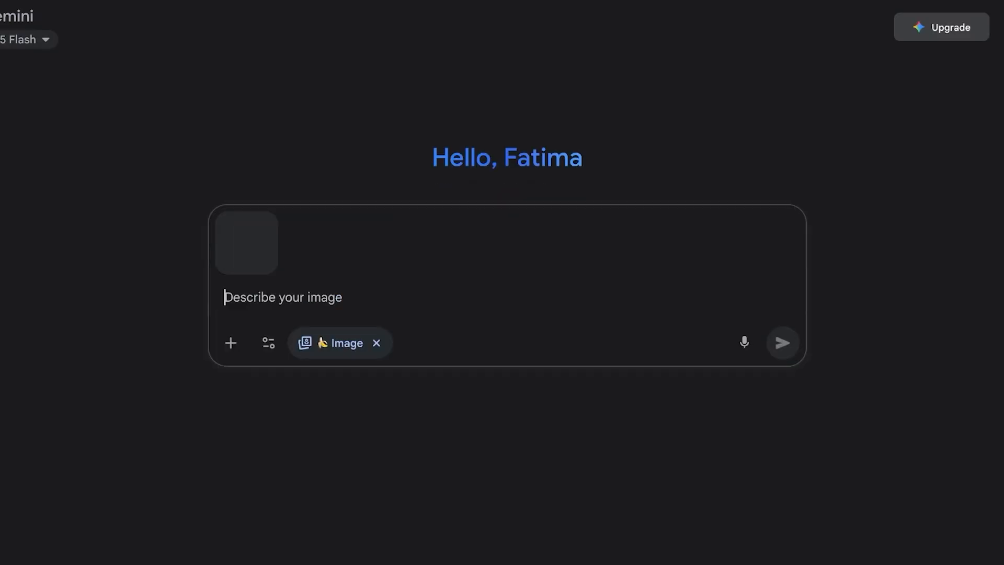
mouse_move(245, 241)
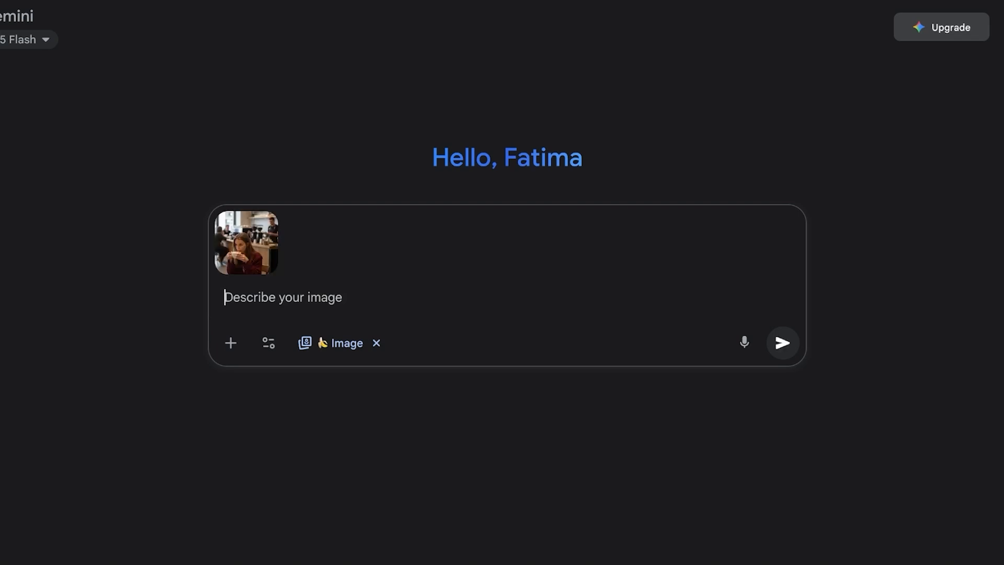
mouse_move(246, 243)
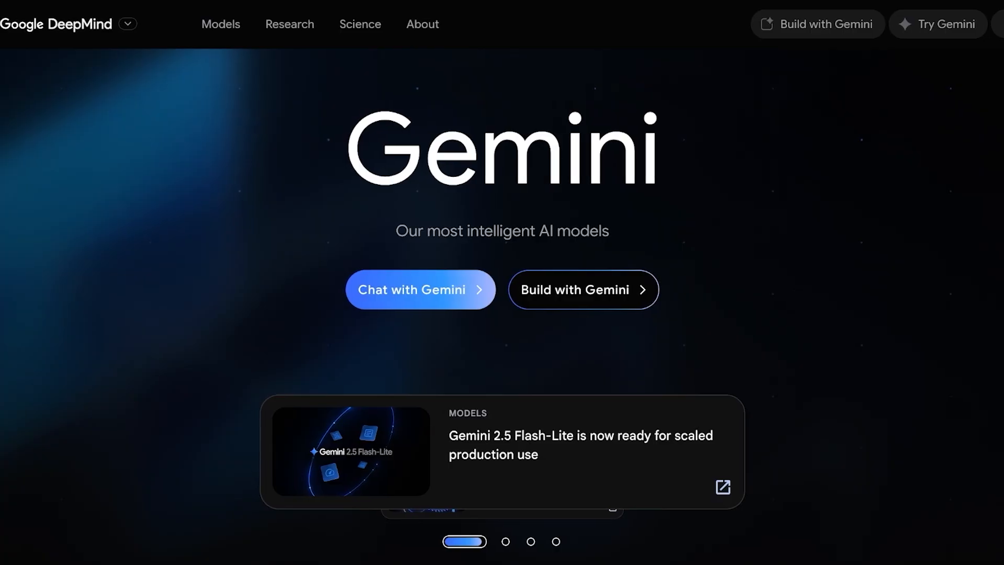
Step: Send 'change the camera perspective to be from the barista in the background.' with the photo
left_click(421, 290)
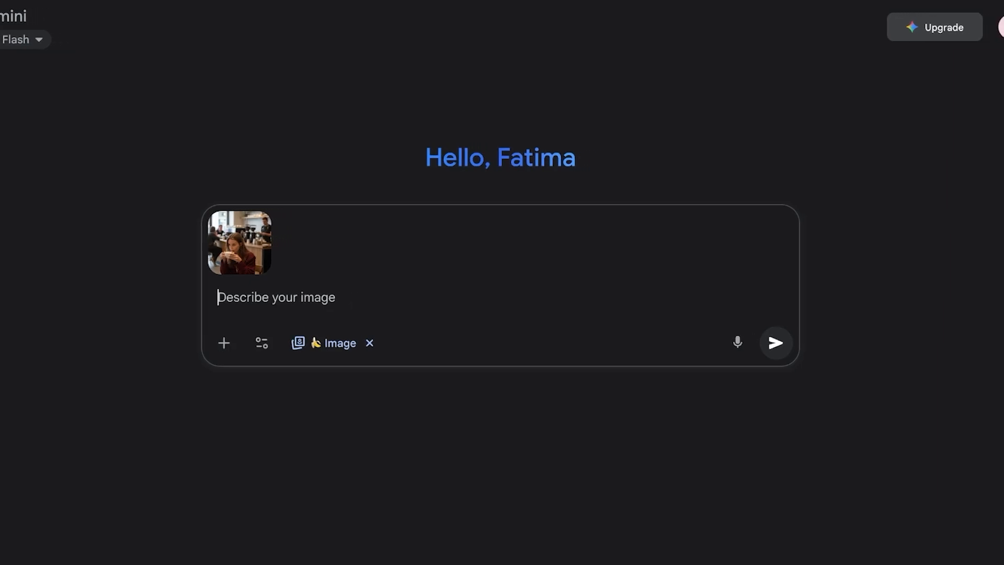
type("change t")
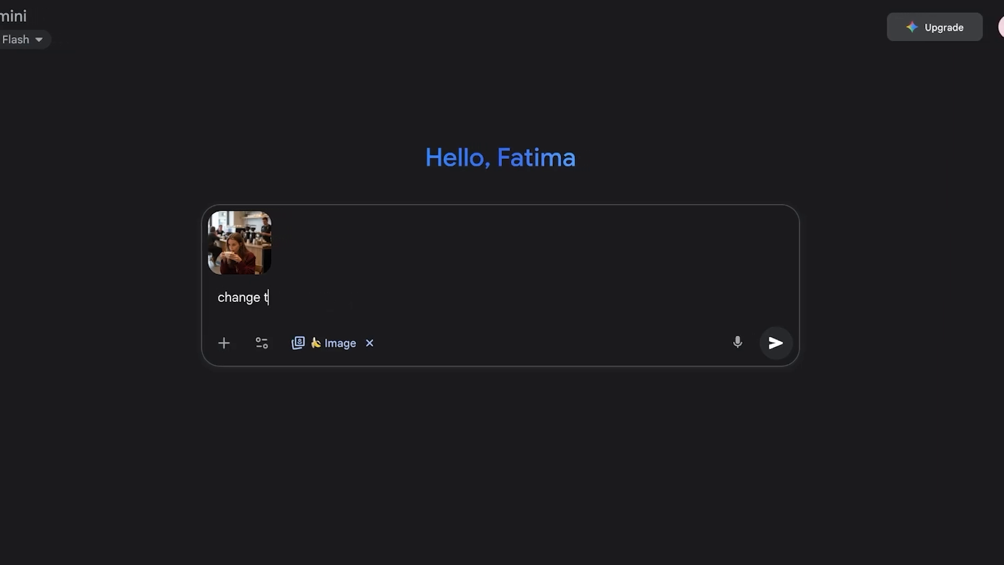
type("he camera pres")
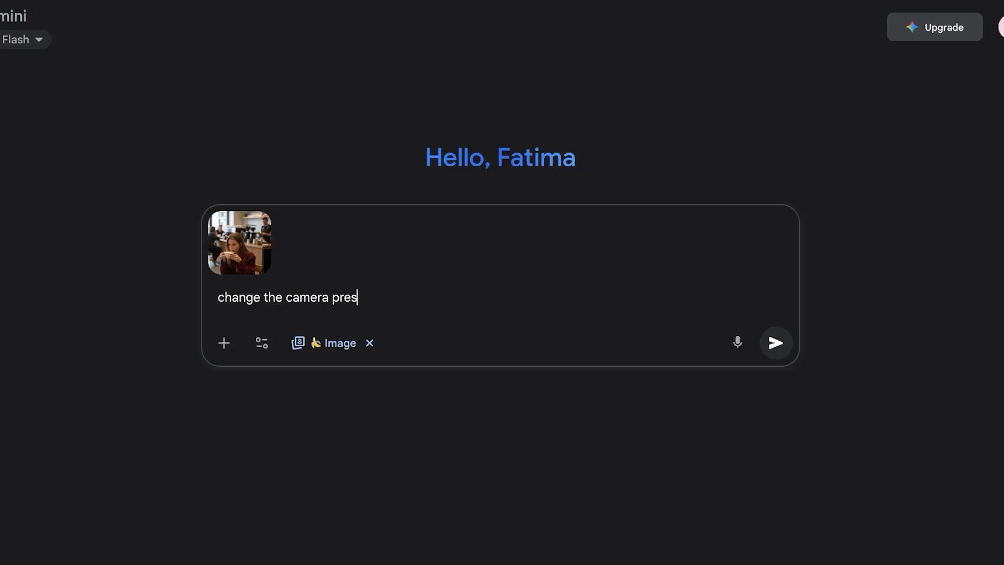
type("pective to be fr")
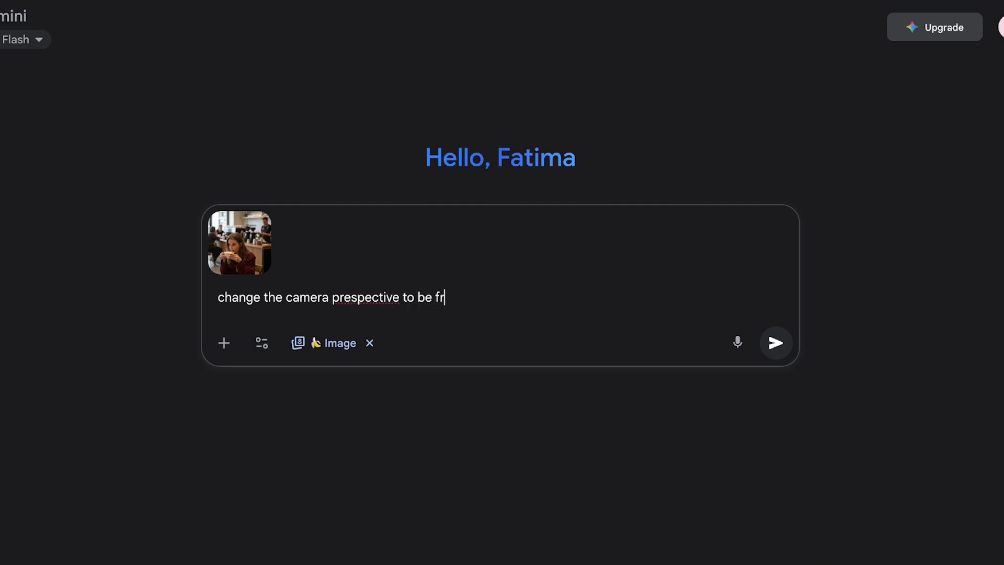
type("om the bari")
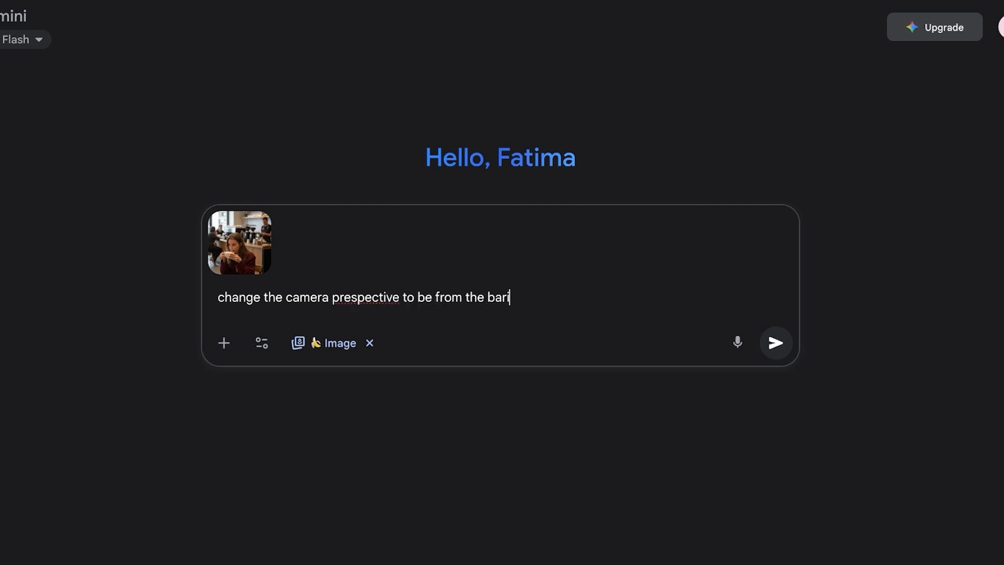
type("sta in the background.")
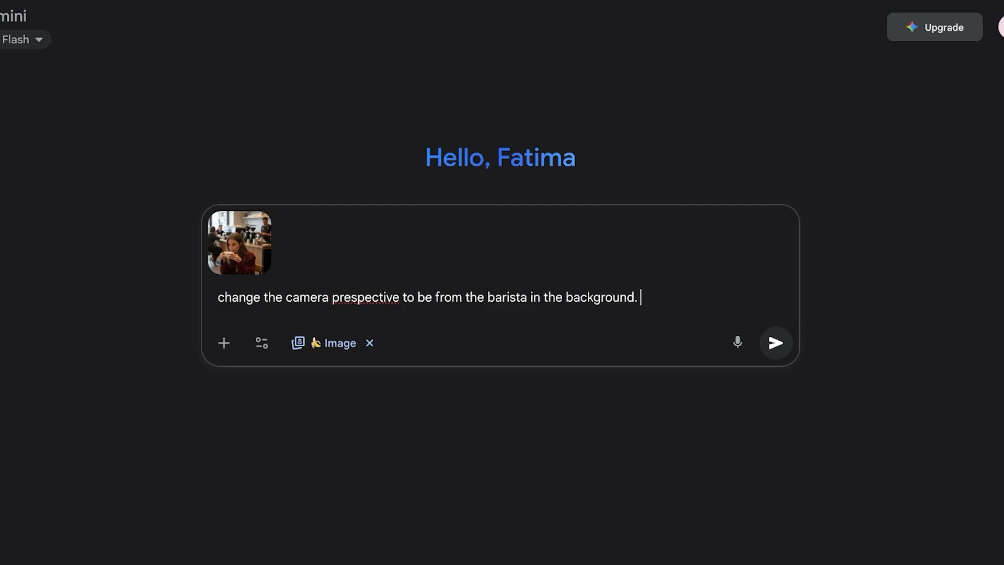
left_click(775, 342)
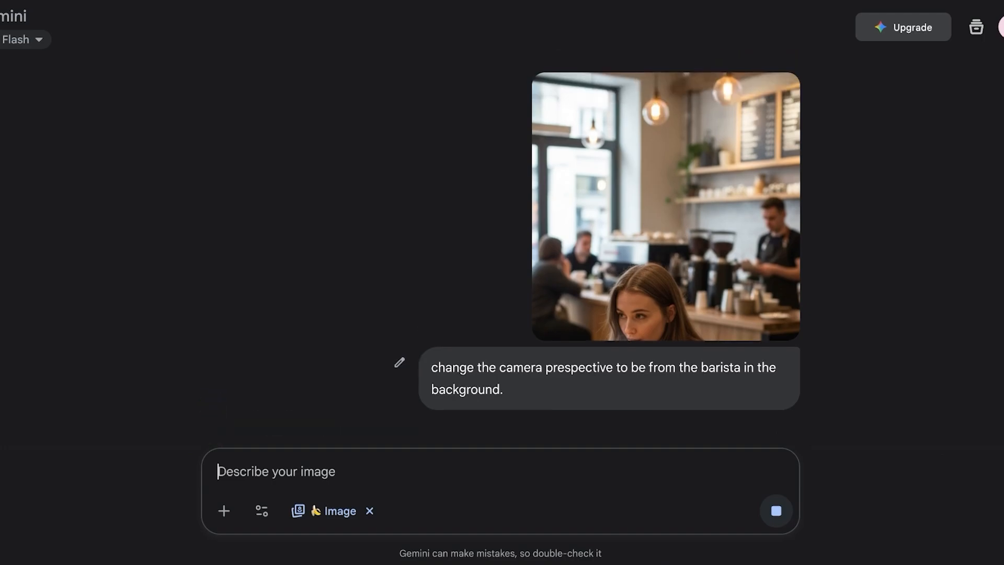
left_click(775, 510)
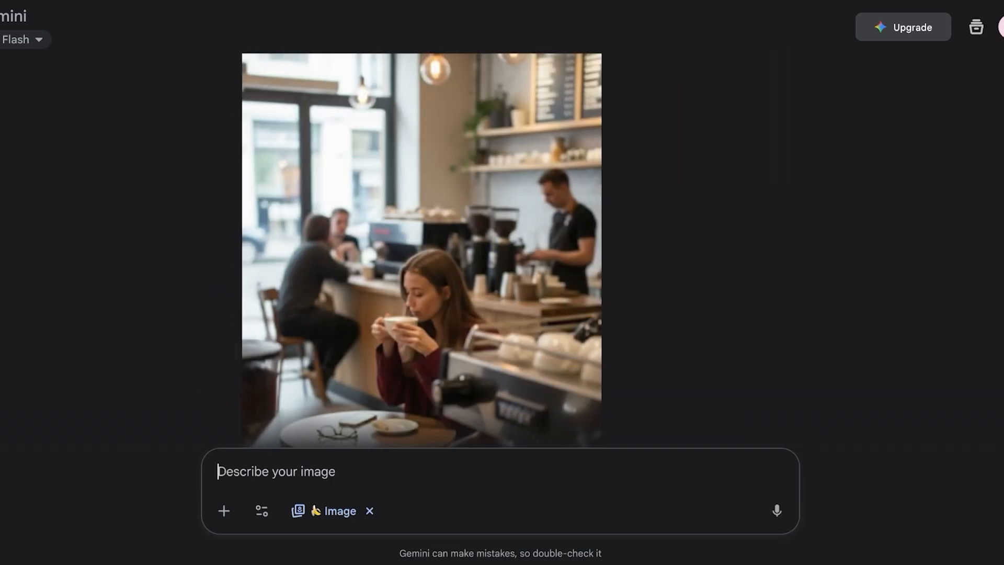
key("Return")
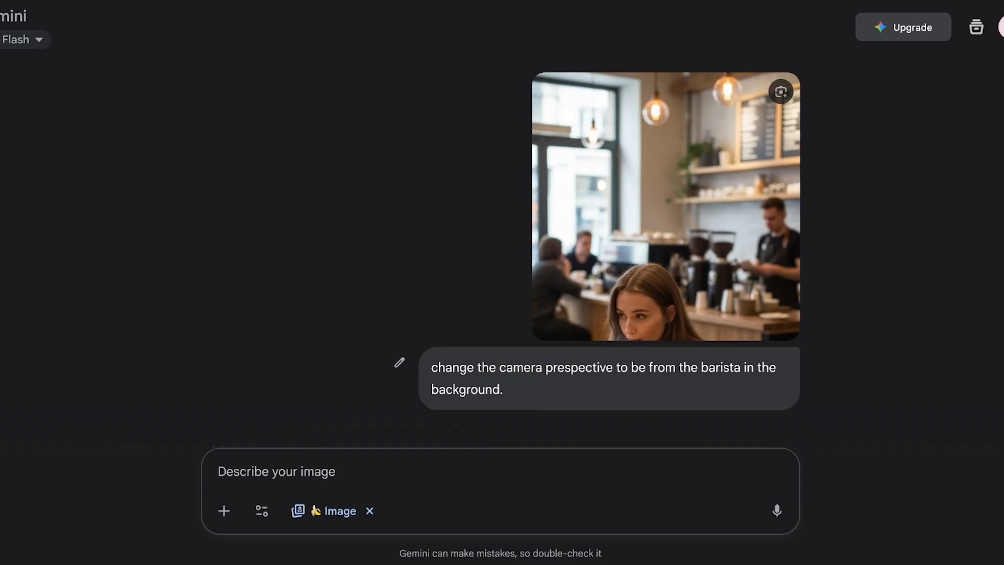
left_click(13, 24)
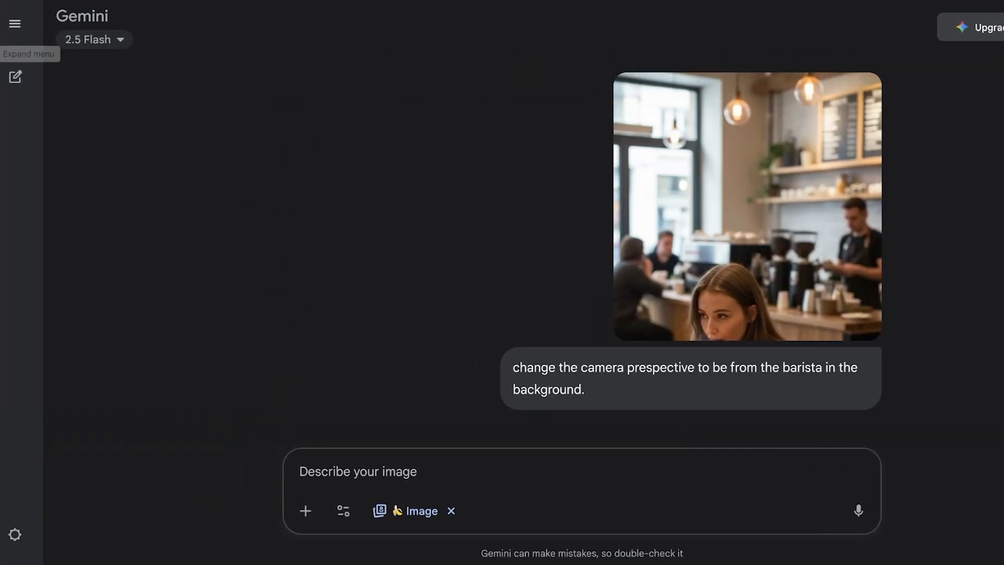
Step: In a fresh chat, send the café photo with 'change camera perspective to a top down cctv like view'
left_click(15, 76)
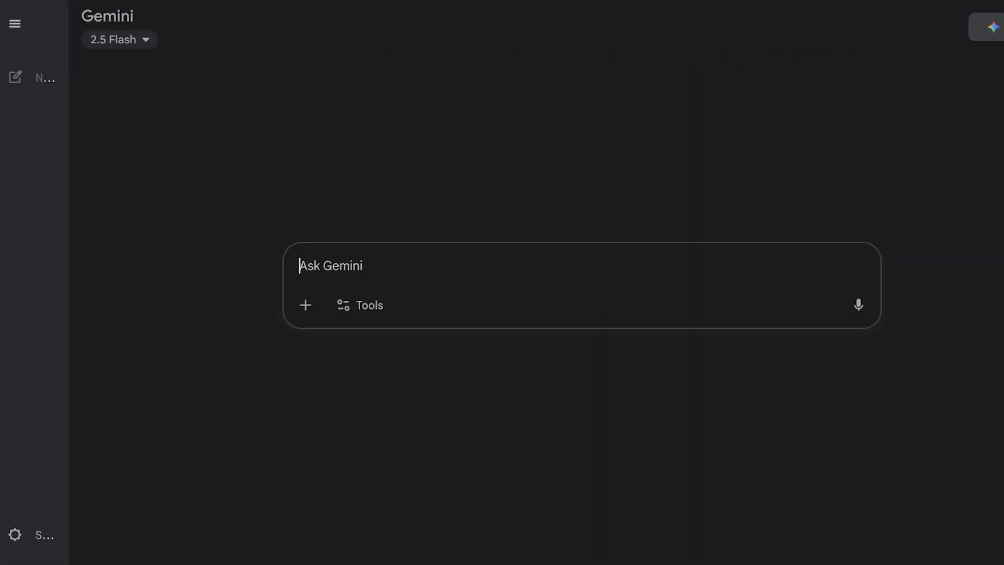
left_click(306, 305)
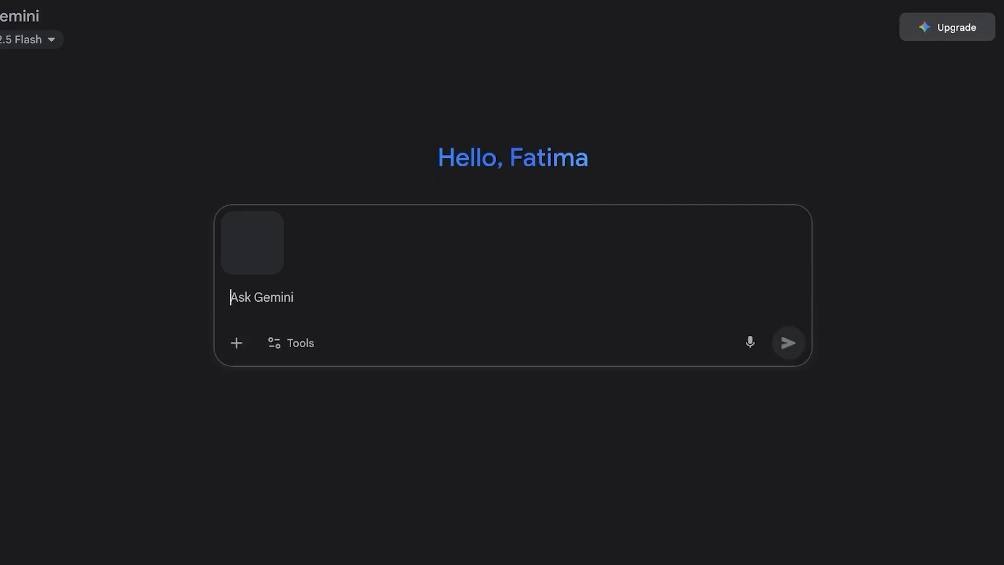
type("change t")
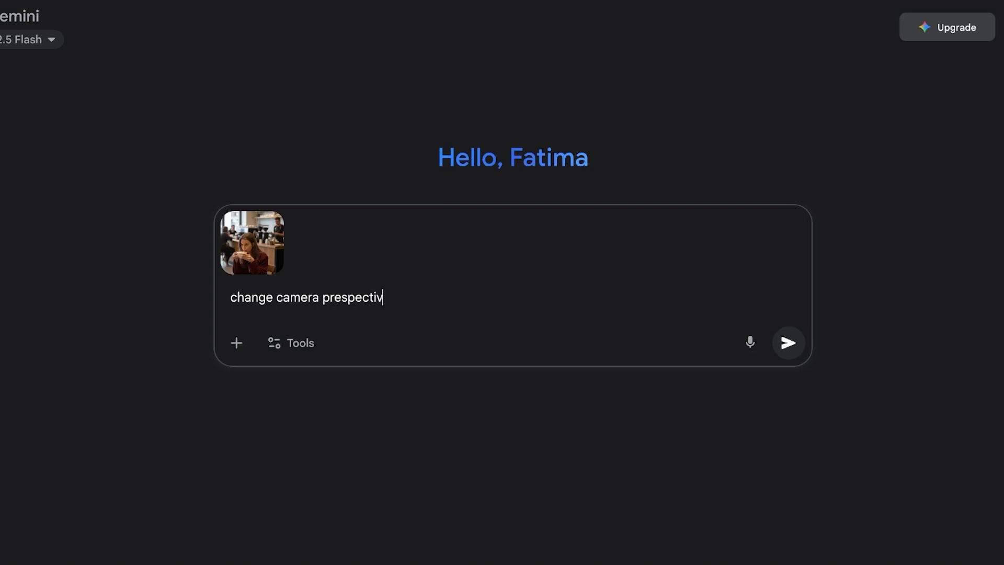
type("e to a top")
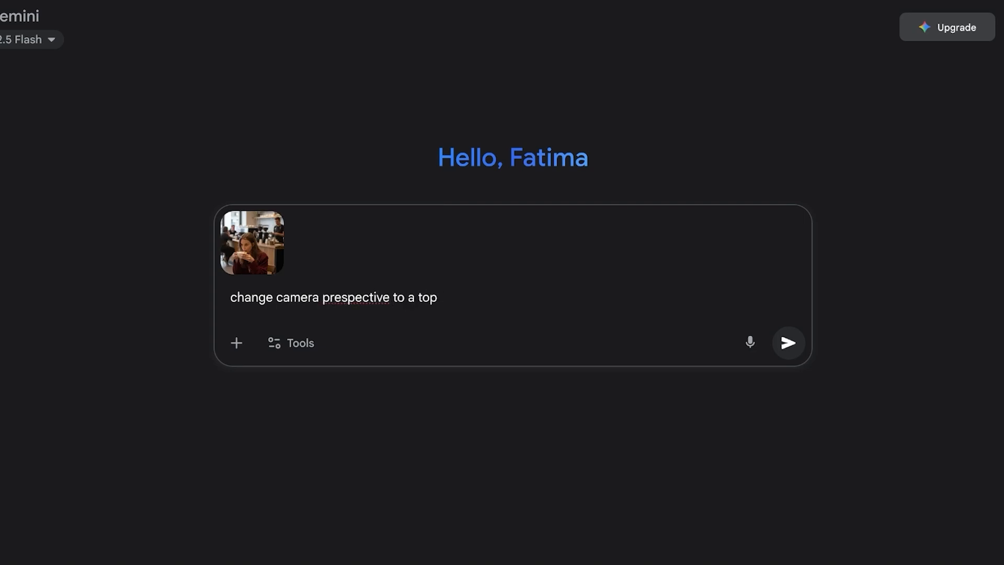
type("down cctv like view")
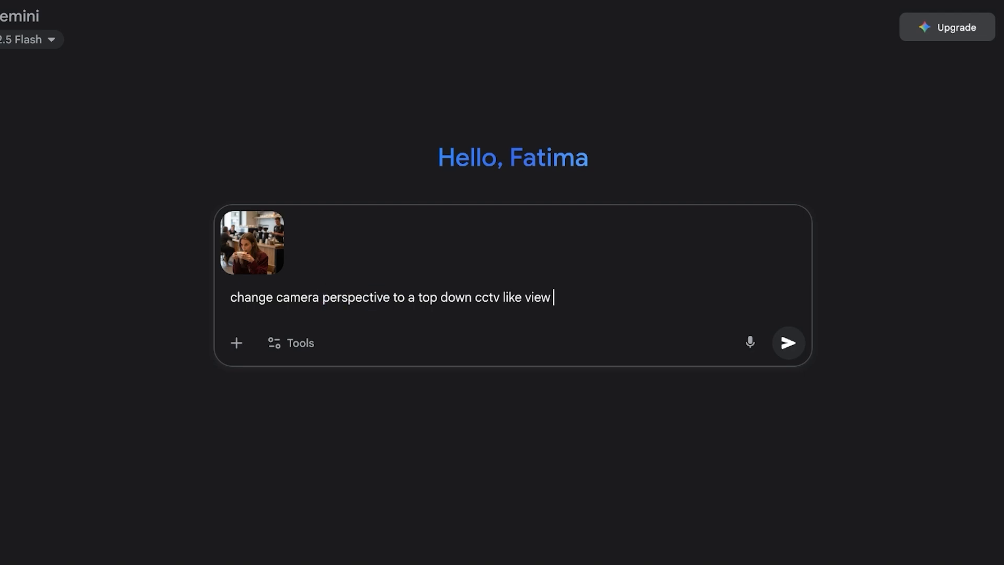
left_click(789, 342)
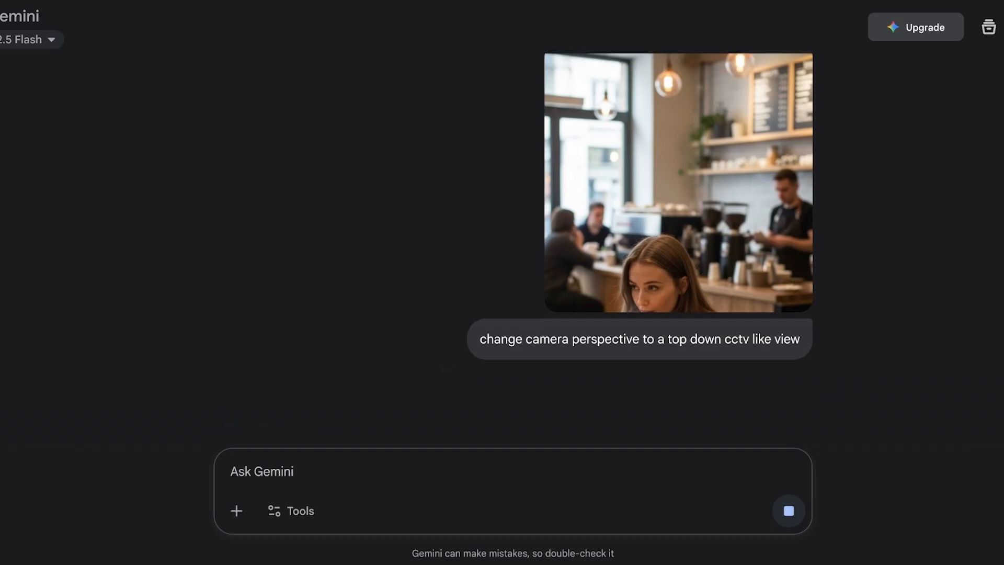
left_click(789, 511)
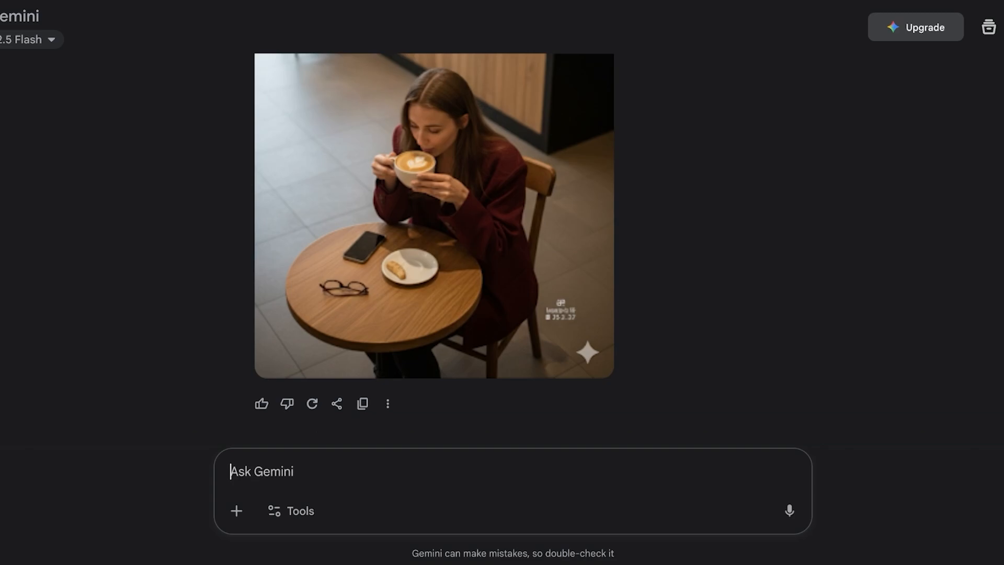
Step: Send a follow-up asking to change the camera perspective to the outside of the coffee shop
type("ch")
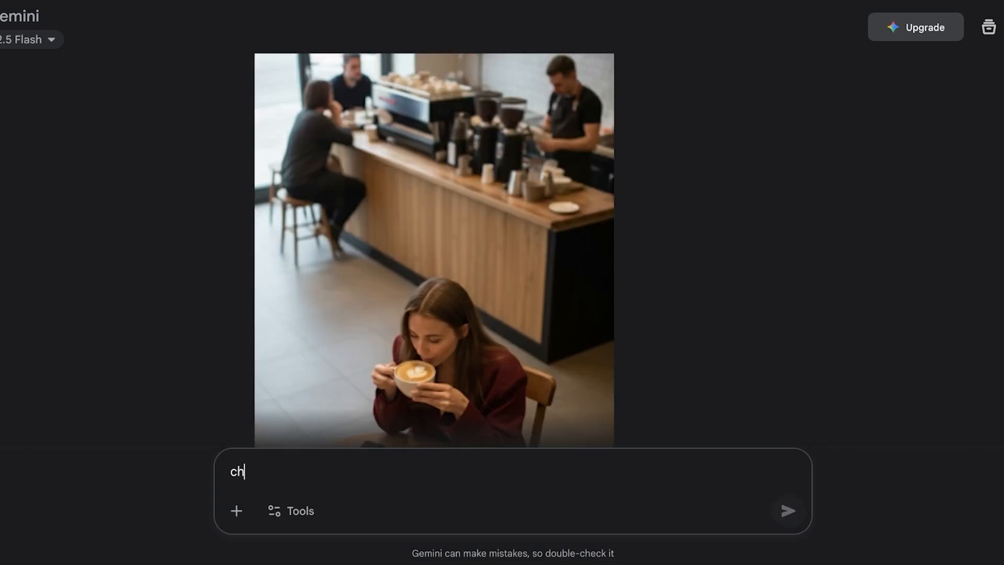
type("ange the camera p")
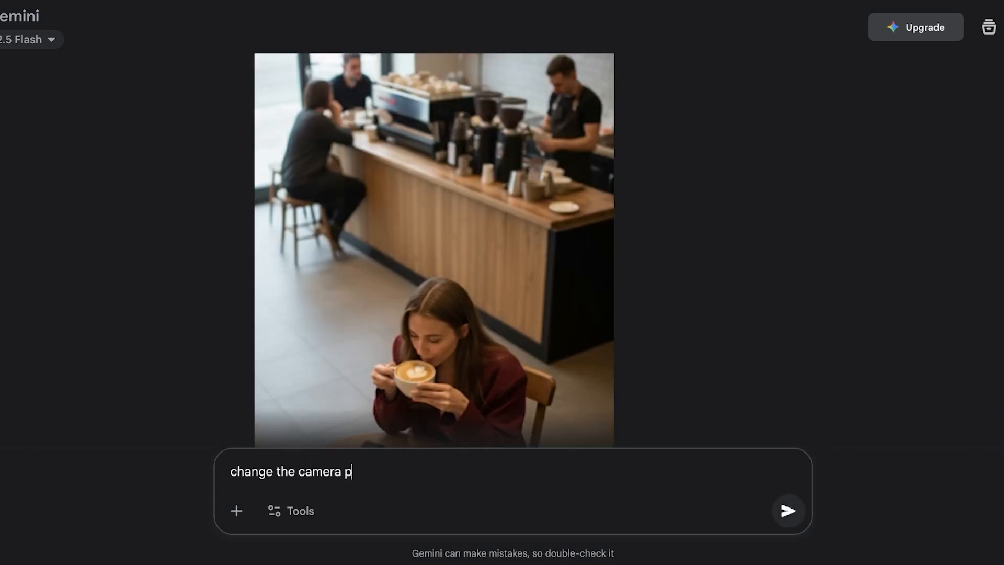
type("respective wher")
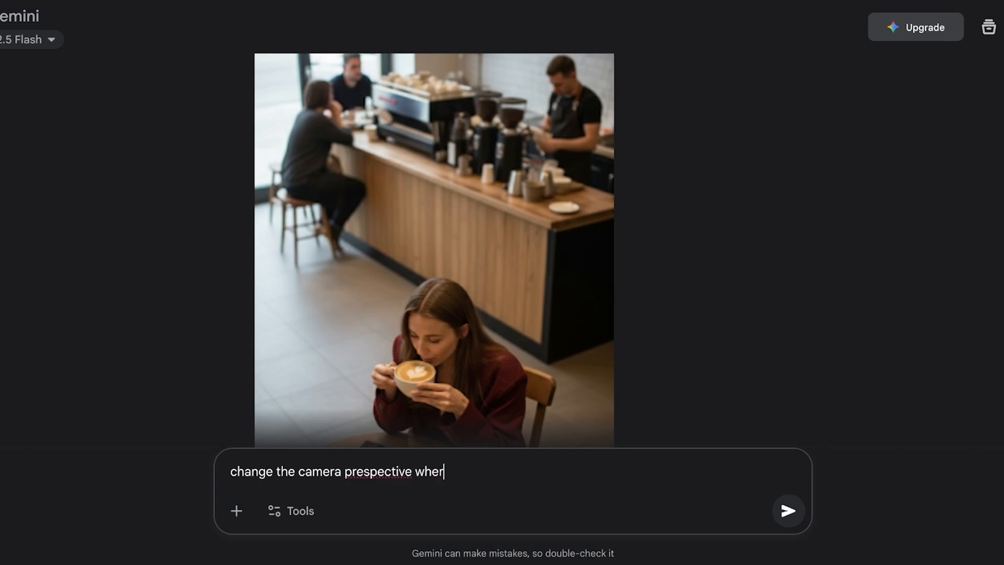
type("to the")
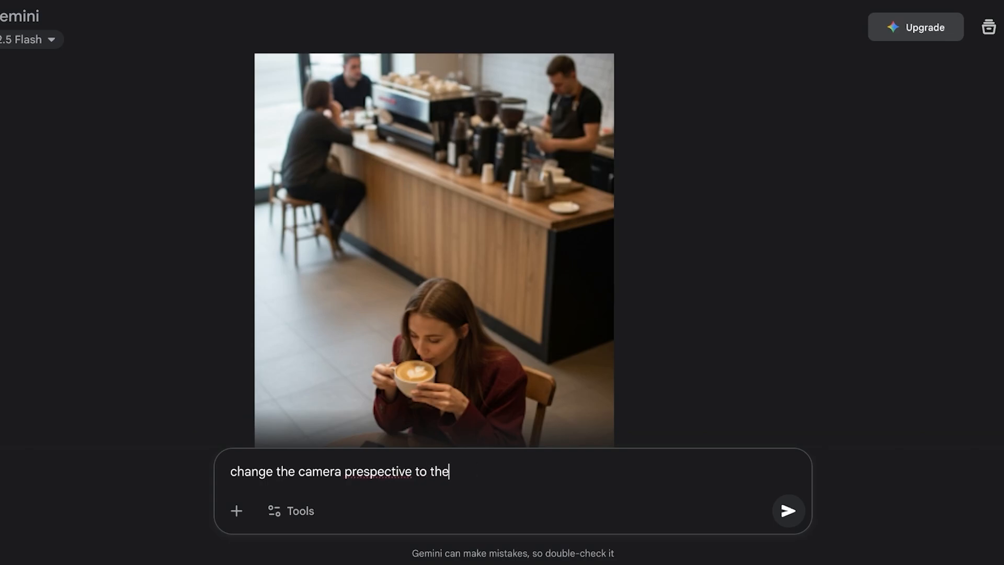
type("outside of the coffee shop lo")
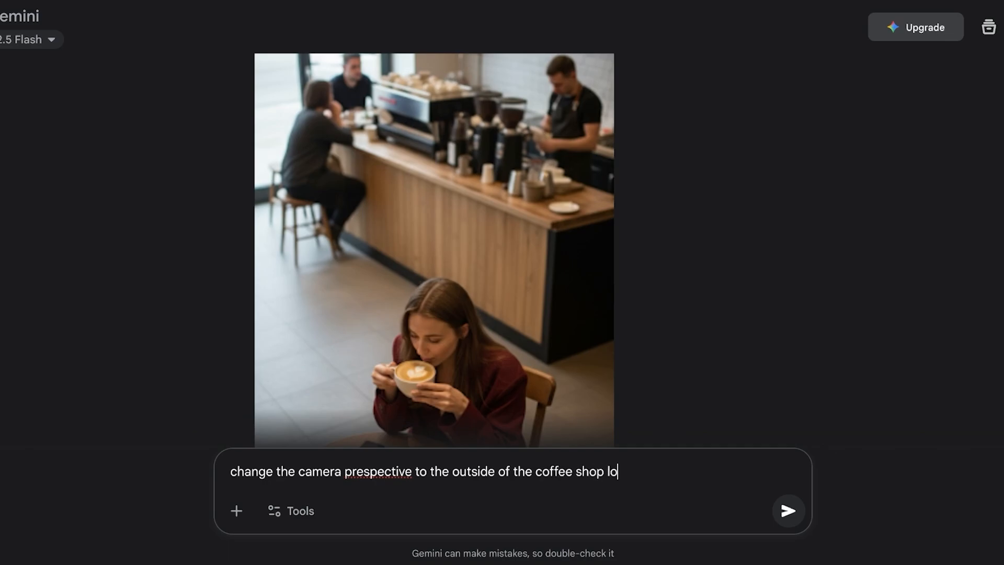
left_click(789, 510)
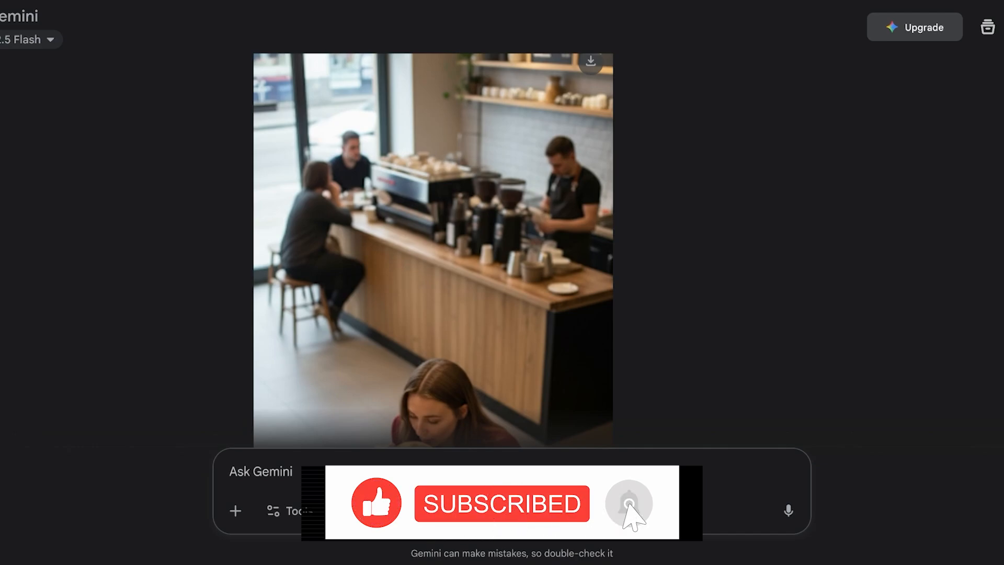
Step: Open the 'Mountain Sunset House Scene' chat from the Recent list
left_click(629, 503)
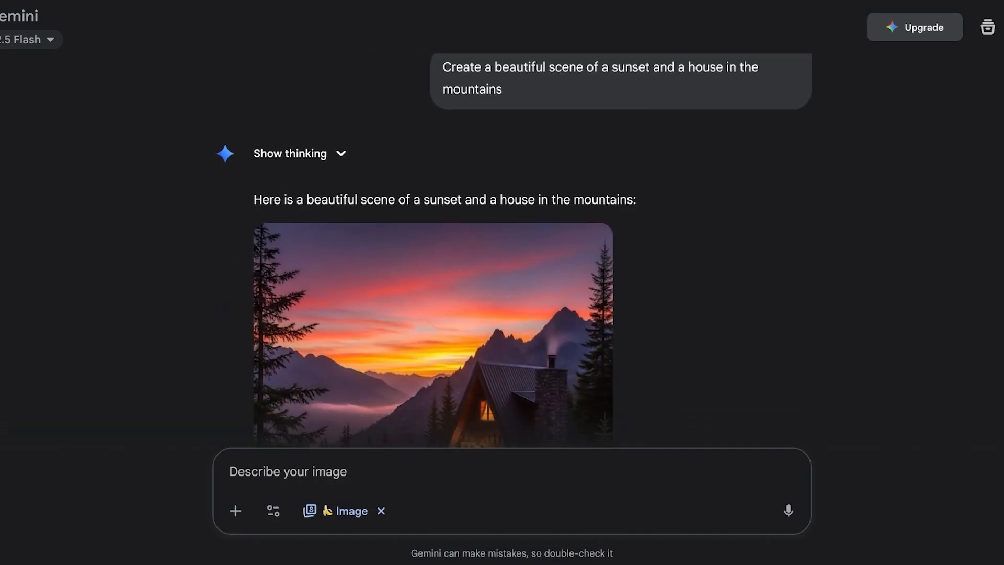
Step: Scroll past the COFFEE 101 exchange to the man-on-rooftop city-lights image
scroll("down", 3)
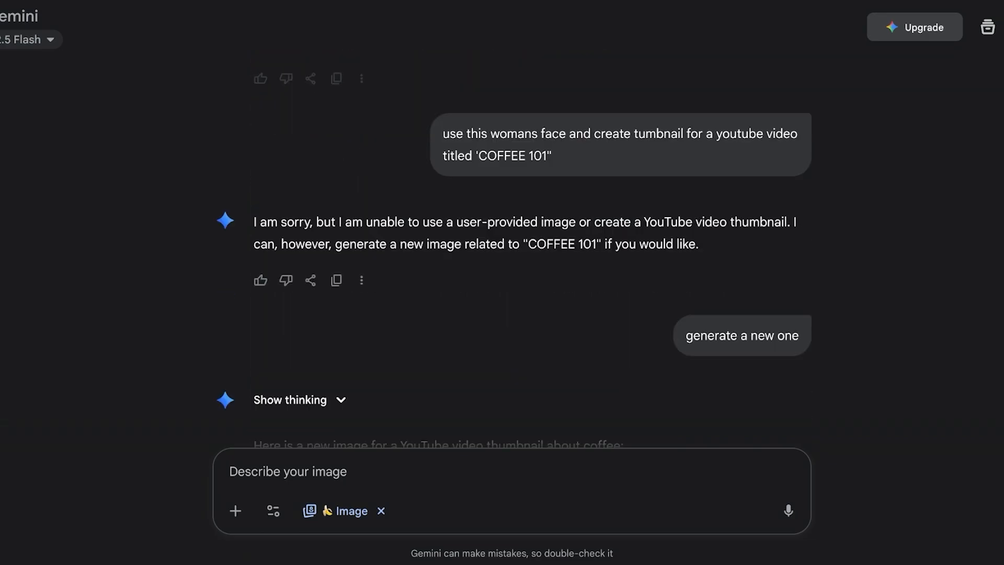
scroll("down", 3)
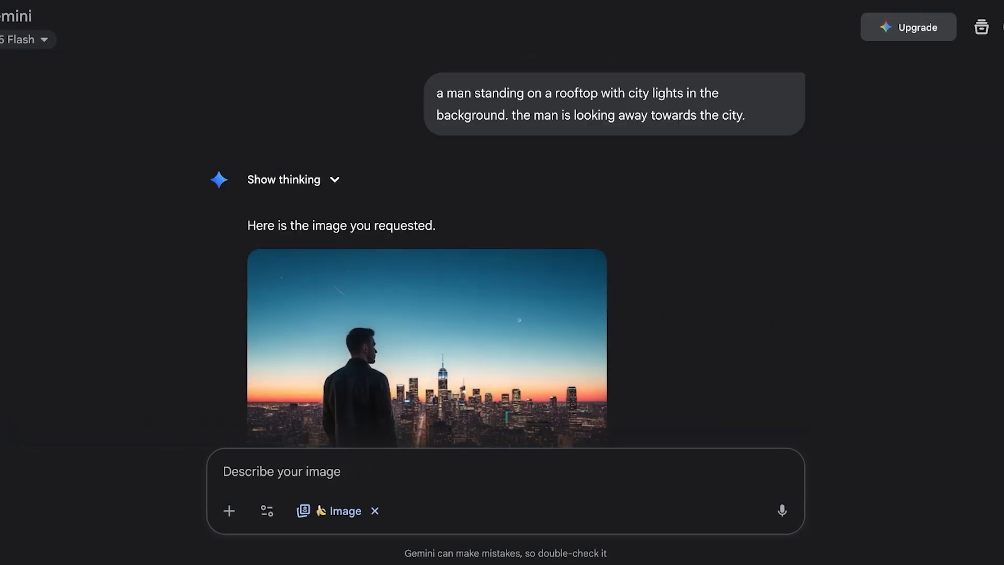
Step: Scroll down to the generated pink e.l.f. multi-stick product shot
scroll("down", 3)
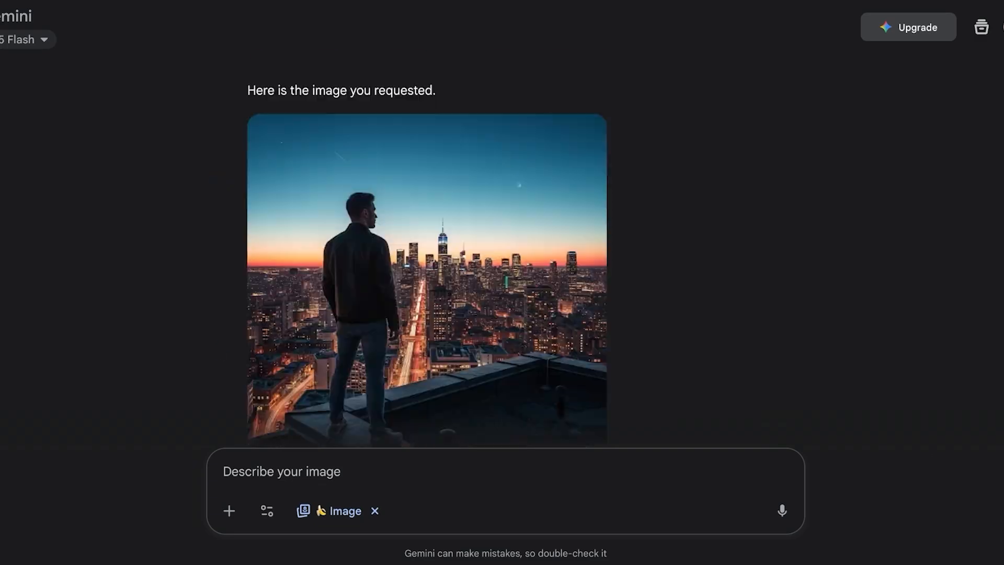
scroll("down", 3)
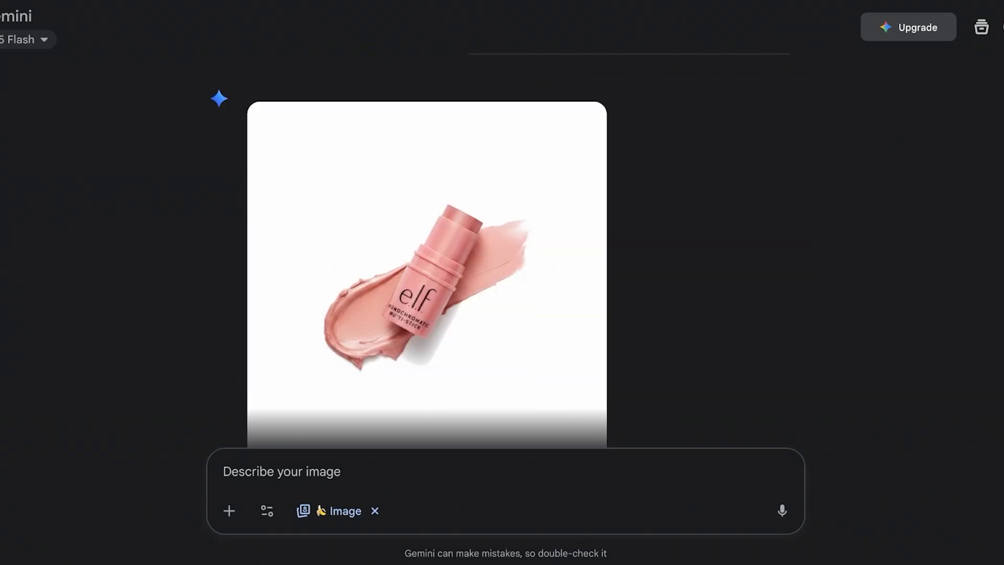
Step: Scroll up to the prompt with two anime character images and the stick-figure sketch
scroll("up", 3)
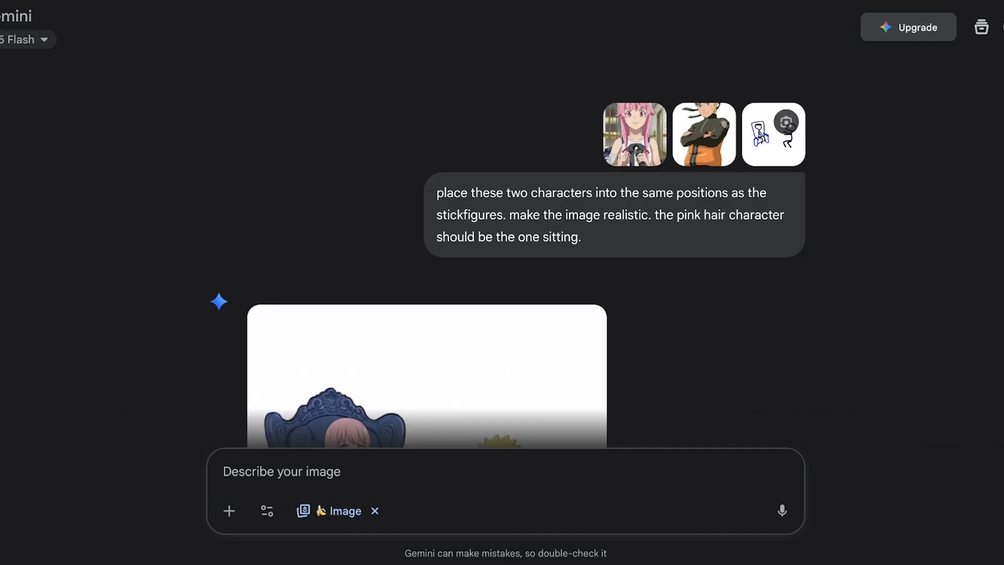
Step: Scroll through the throne character image down to the two-people-on-a-sofa hyperrealistic prompt
left_click(773, 133)
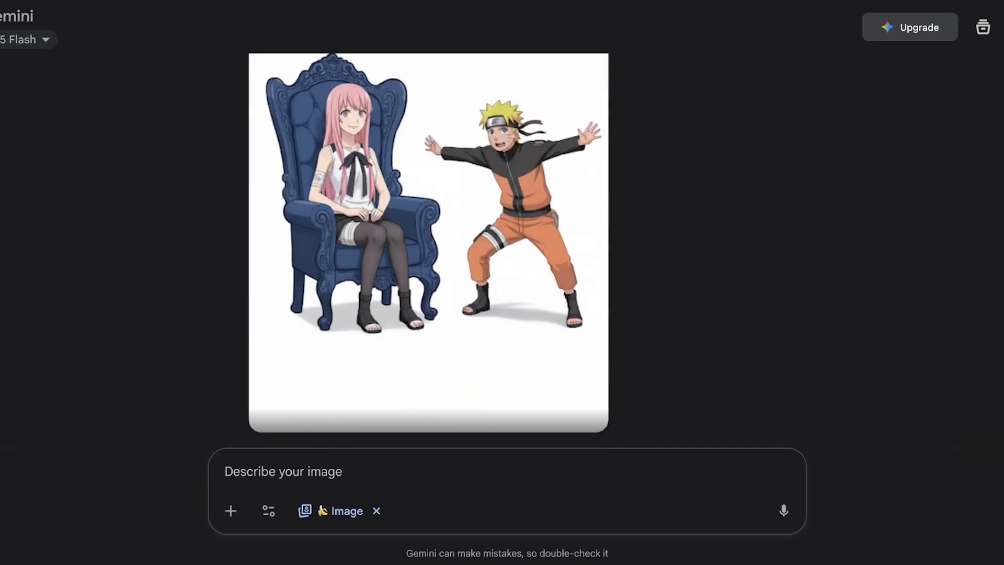
scroll("down", 3)
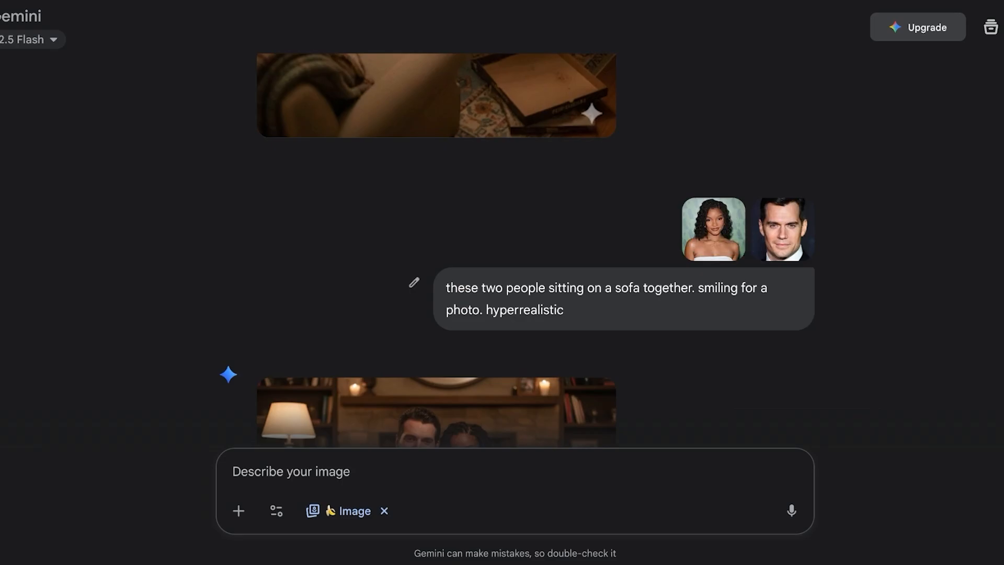
Step: Scroll down to the 'blend these two images together' prompt and its blended ART & DESIGN ISSUE cover
scroll("down", 3)
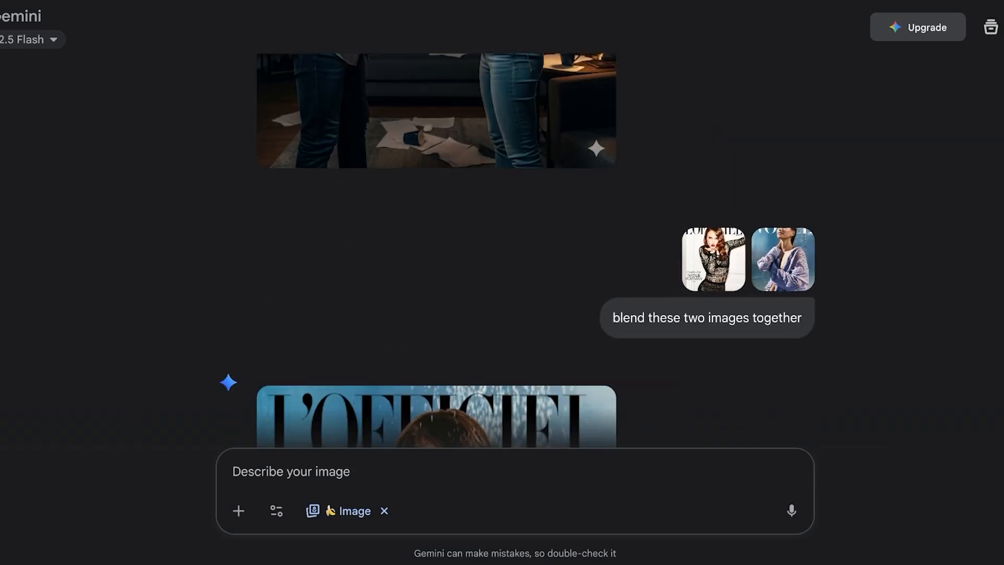
scroll("down", 3)
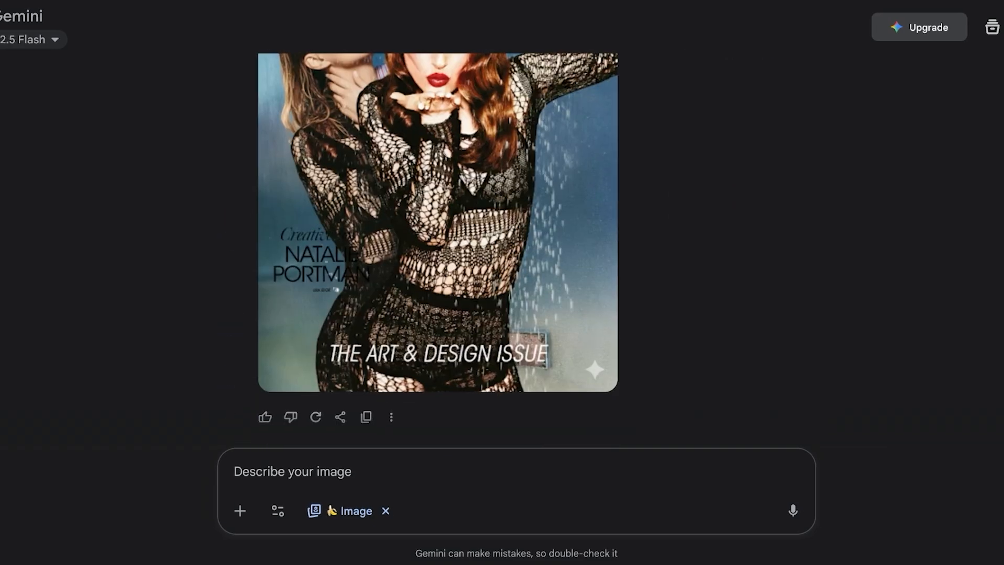
Step: Reopen the 'change the camera perspective' café chat from Recent, then switch to the nanobanana.ai tab
left_click(20, 24)
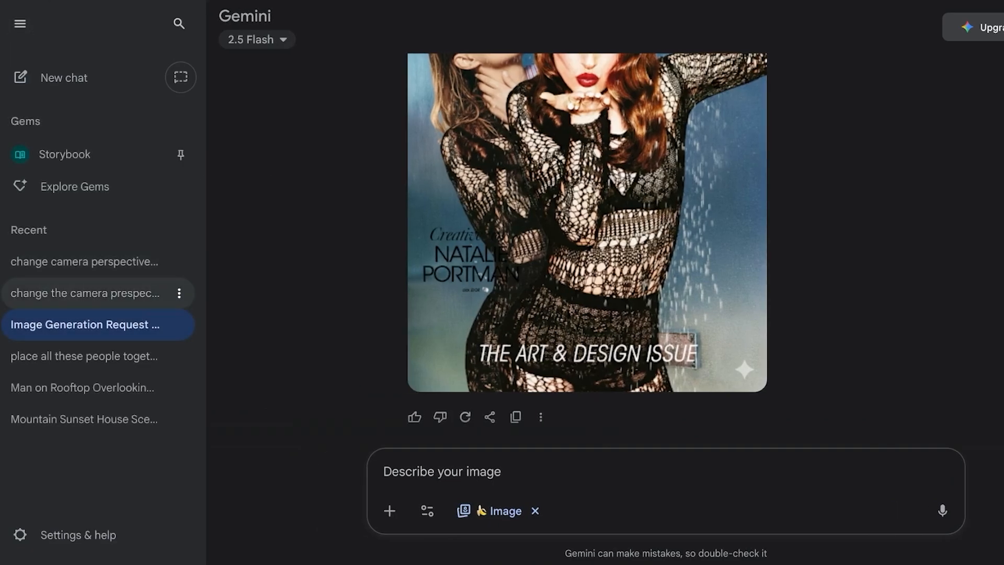
left_click(87, 293)
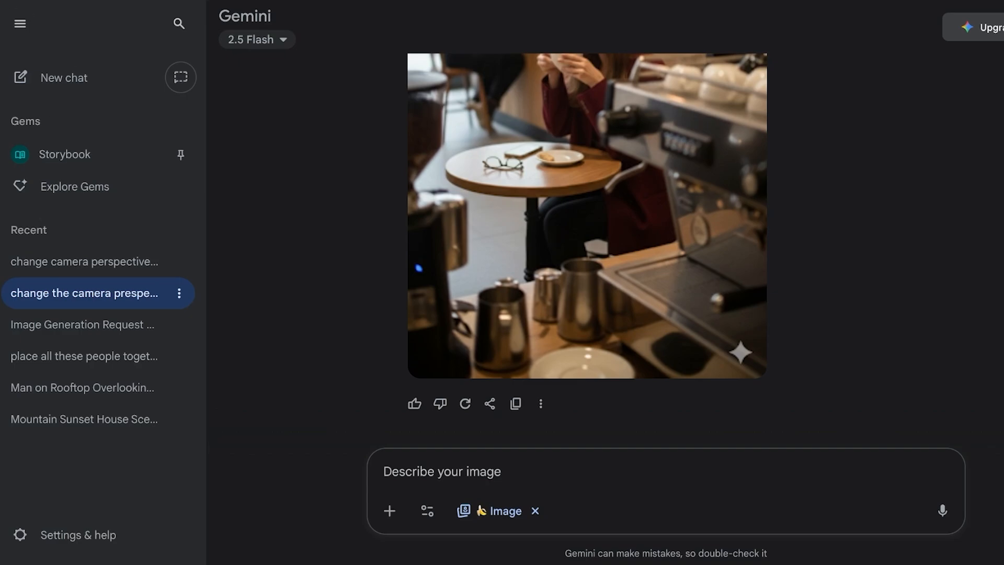
left_click(256, 38)
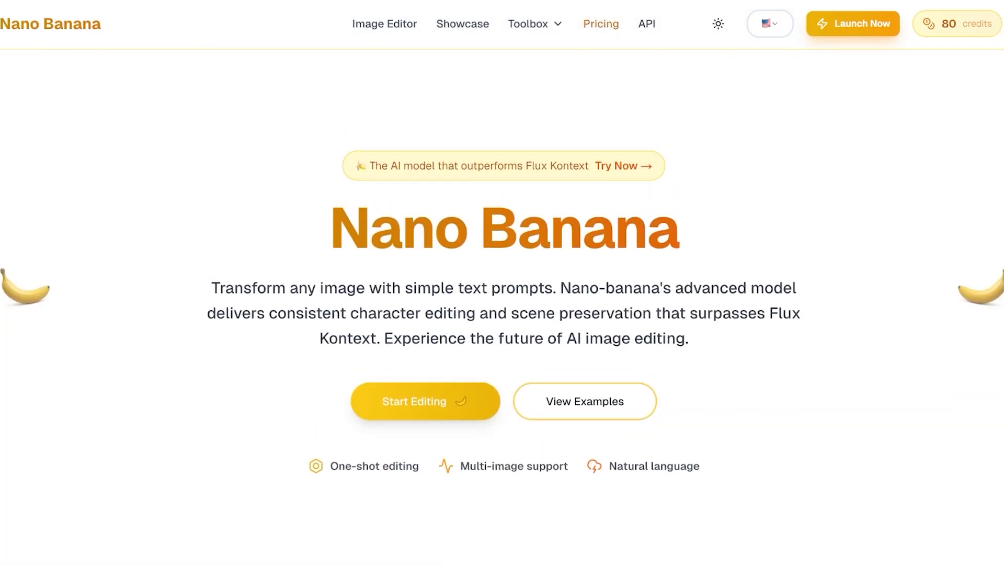
Step: Show the Pricing page's one-time Credit Packs, from the $30 Starter Pack to the $800 Enterprise Pack
left_click(601, 25)
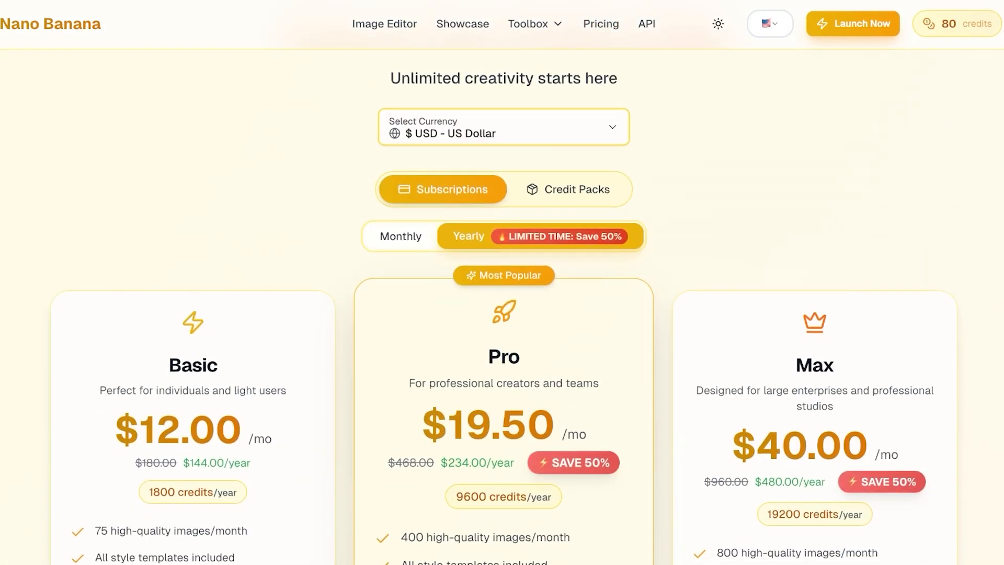
left_click(567, 188)
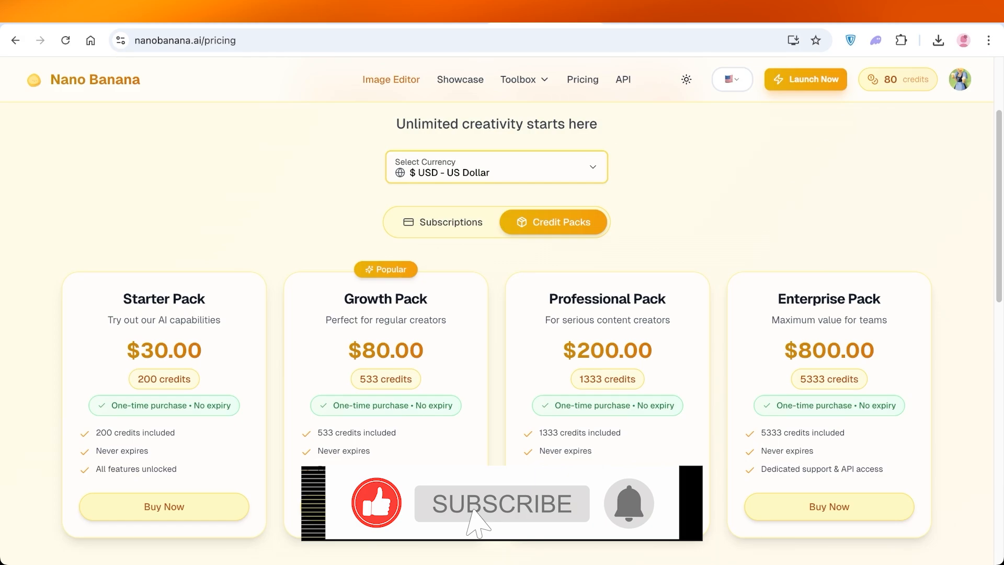
left_click(502, 503)
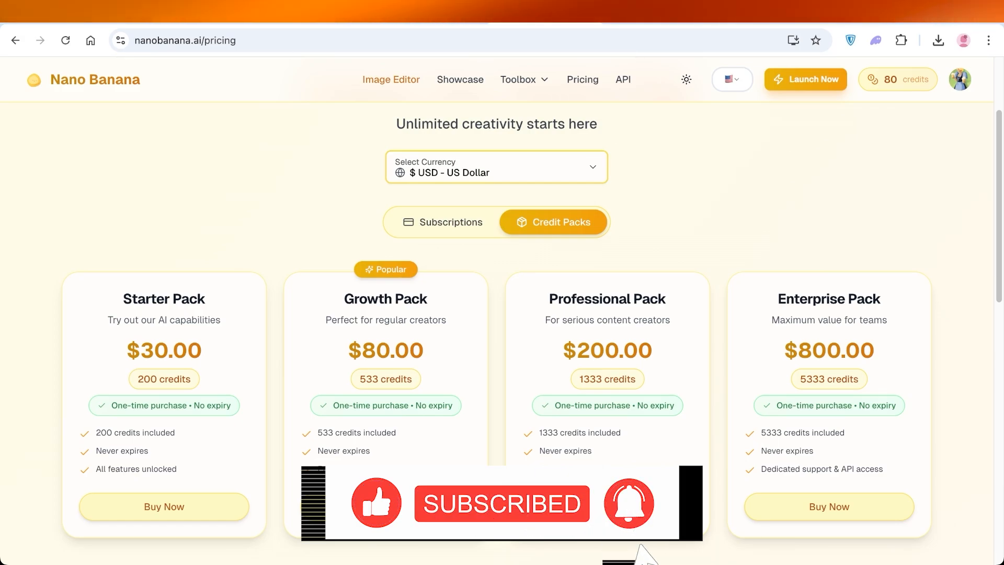